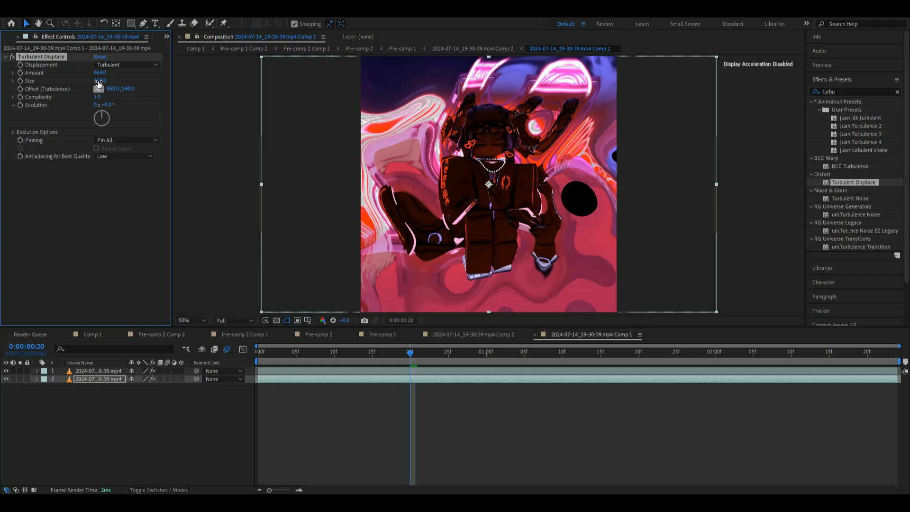
- Scrub the Turbulent Displace Size value to warp the dancing character clip
{"action": "left_click_drag", "start_coordinate": [101, 80], "coordinate": [100, 80]}
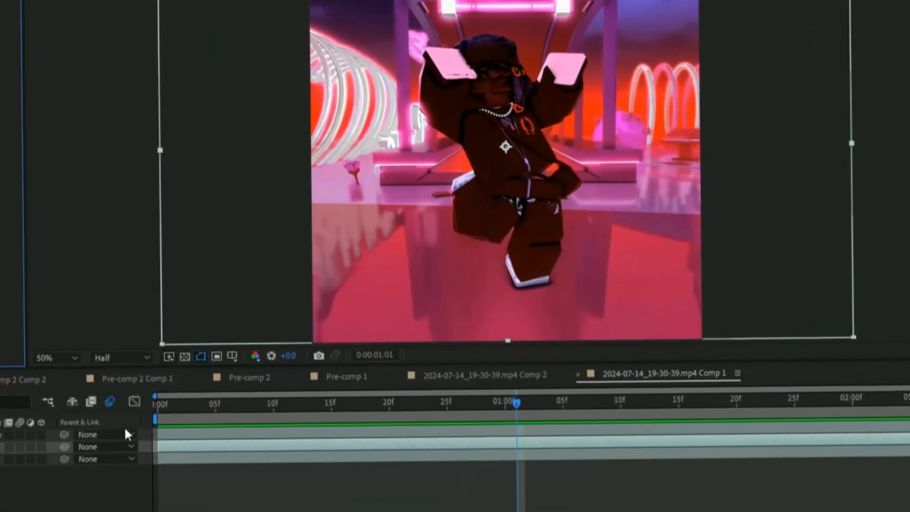
- Duplicate the selected dance clip layer with Ctrl+D to stack a copy
{"action": "key", "text": "ctrl+d"}
{"action": "type", "text": "light w"}
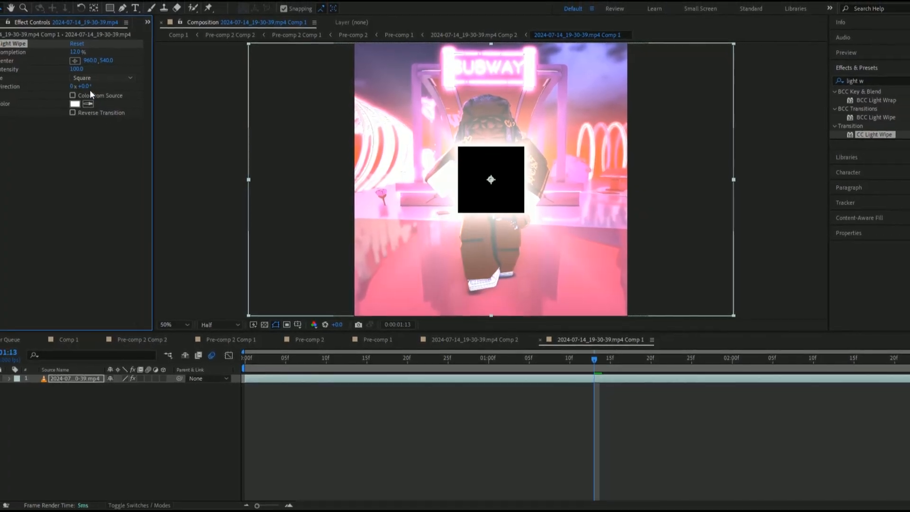
- Adjust the CC Light Wipe settings in Effect Controls for a square wipe
{"action": "left_click", "coordinate": [102, 78]}
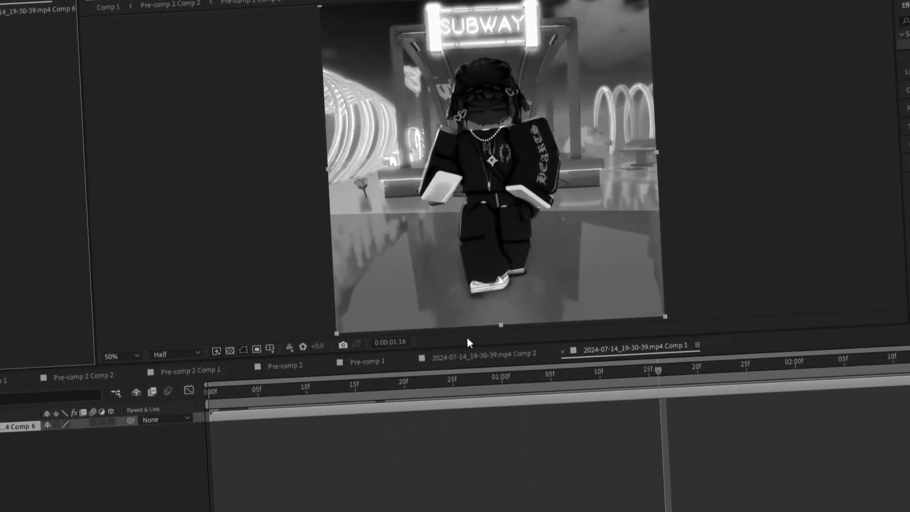
- Pre-compose the rotating Comp 6 layer into Comp 7 and duplicate it
{"action": "left_click", "coordinate": [593, 11]}
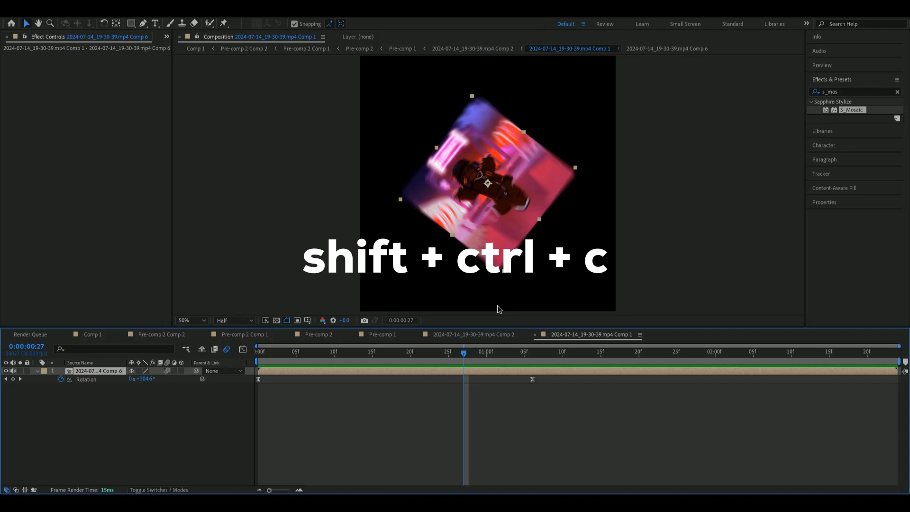
{"action": "key", "text": "ctrl+d"}
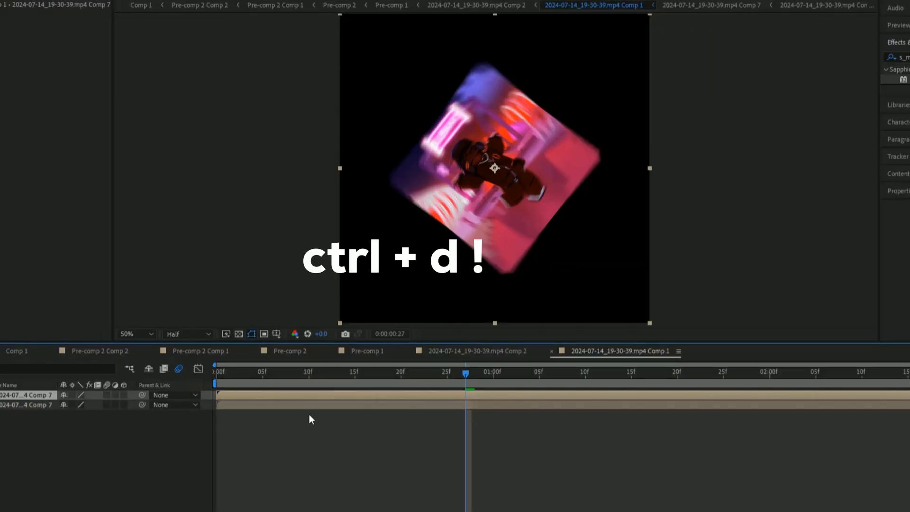